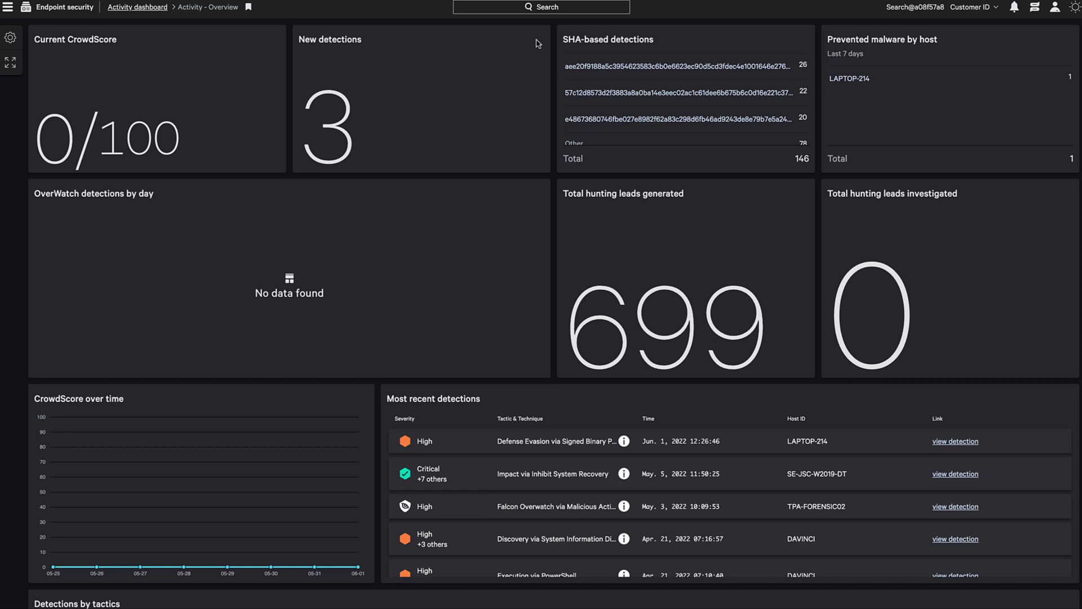
mouse_move(542, 24)
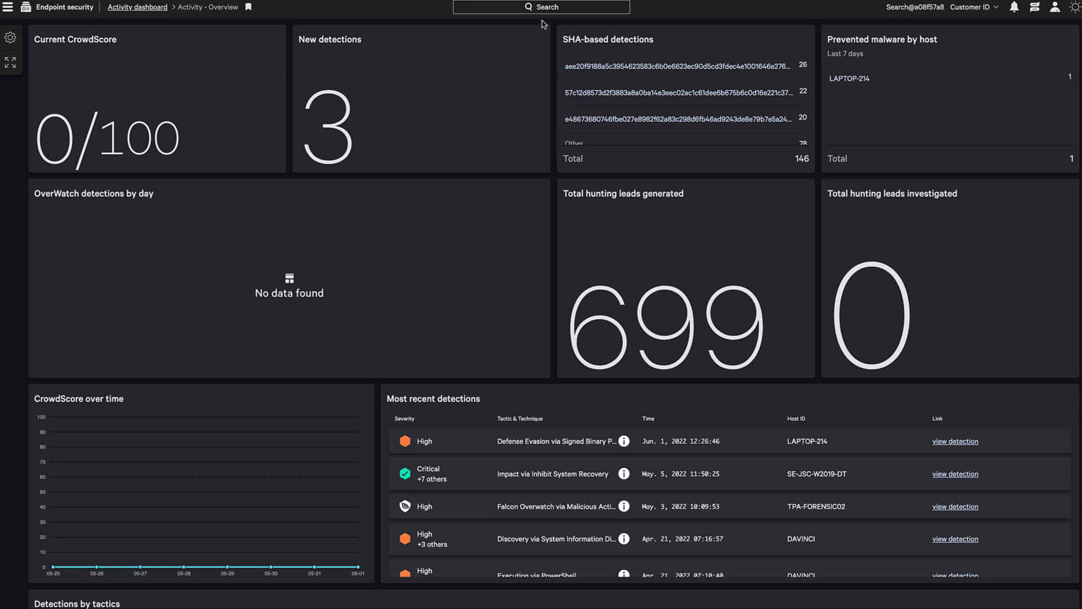
Step: Search Falcon for CVE-2022-30190 to list its severity, exploit status and related hashes
text(CVE-2022-30190)
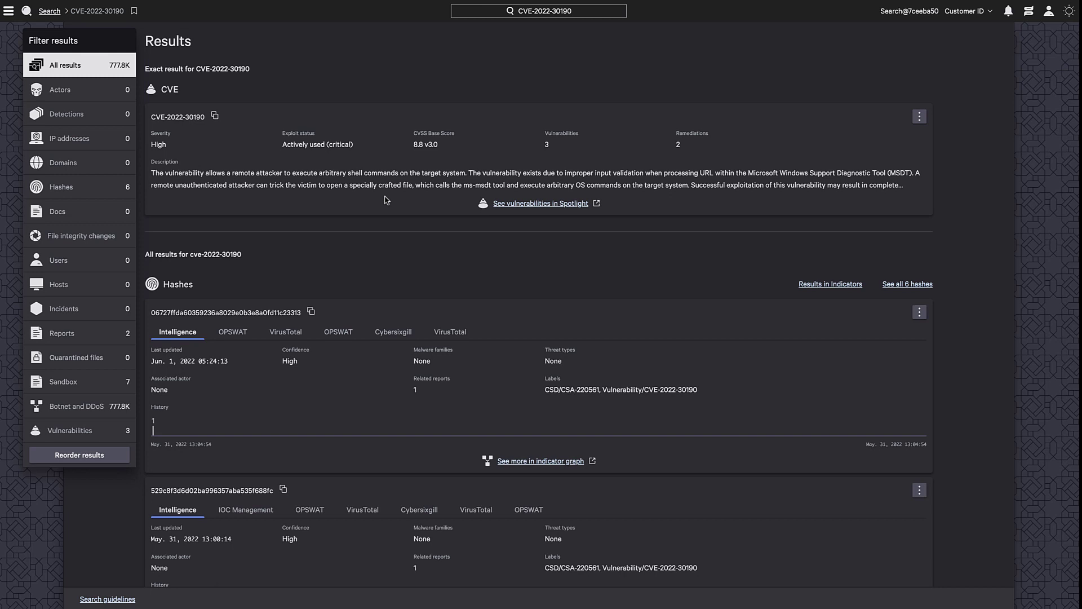
mouse_move(374, 233)
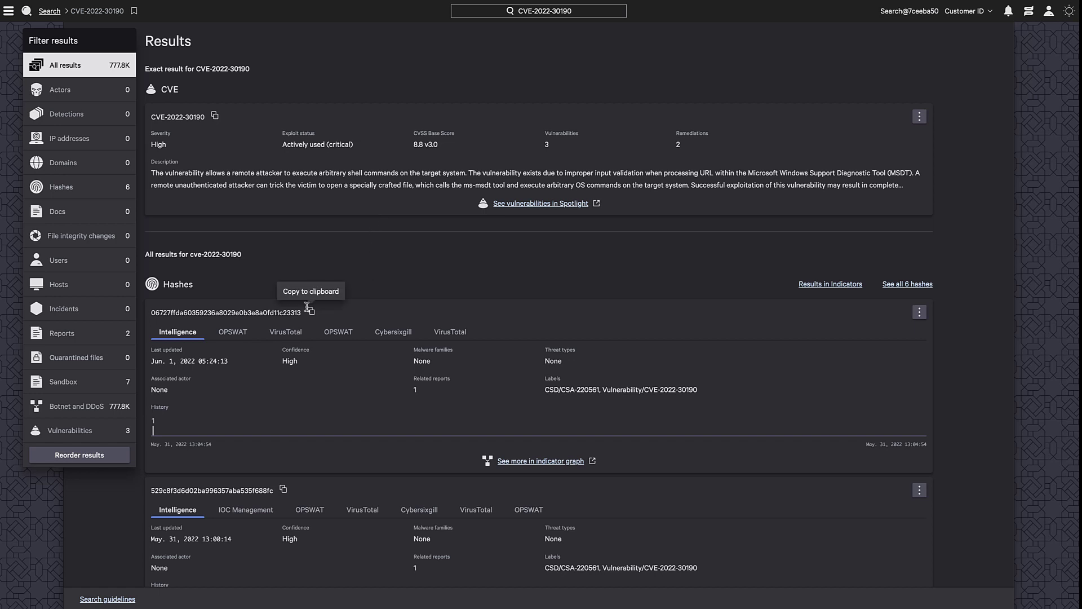
mouse_move(230, 341)
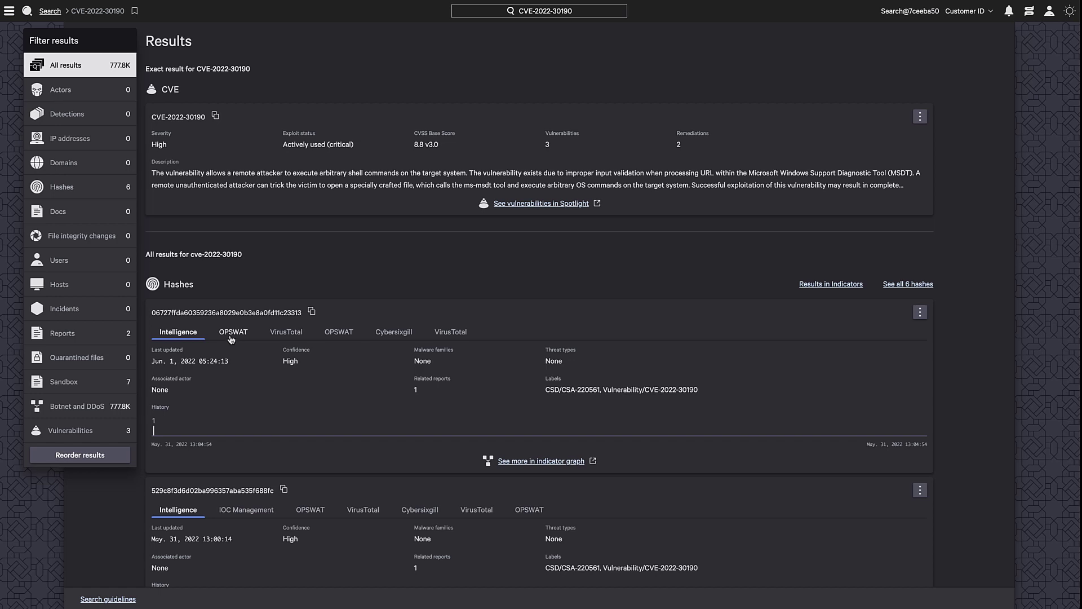
Step: View the first hash's OPSWAT and VirusTotal verdicts, 39 of 61 engines flagging it as trojan msoffice
click(232, 331)
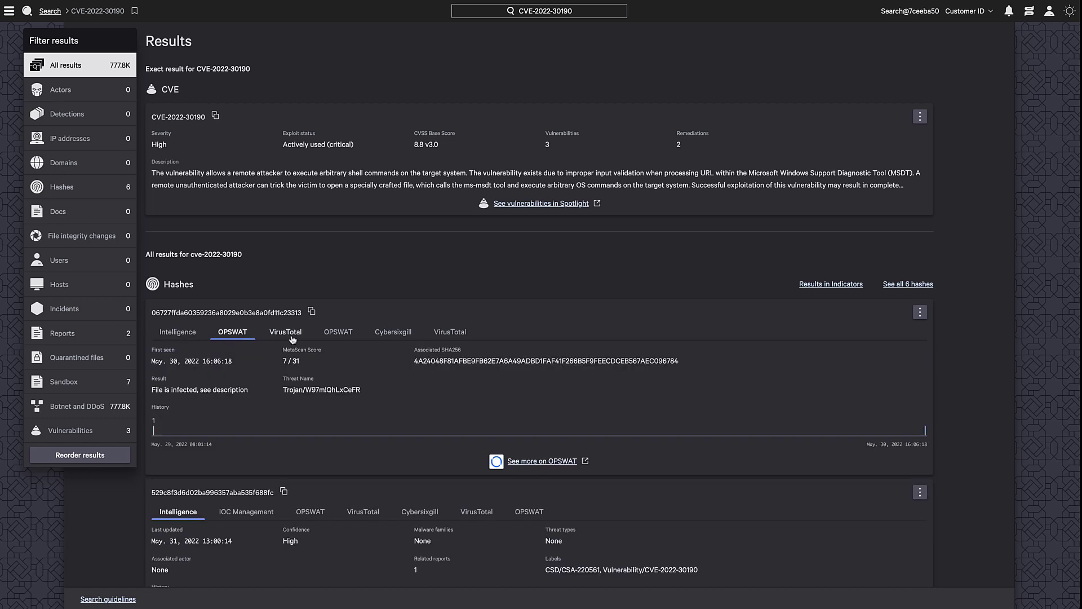
click(285, 332)
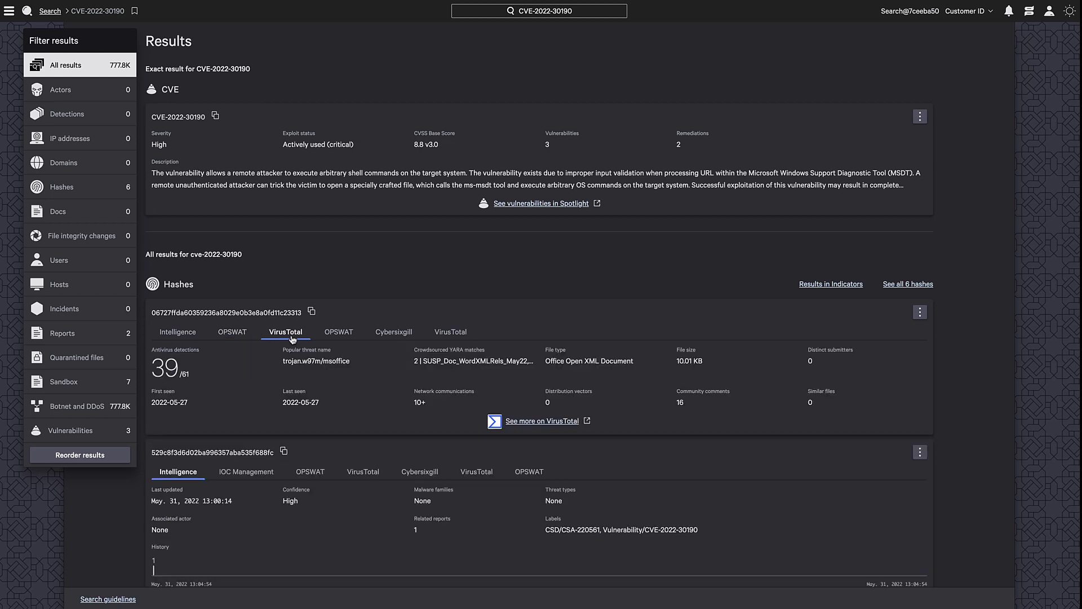
mouse_move(530, 204)
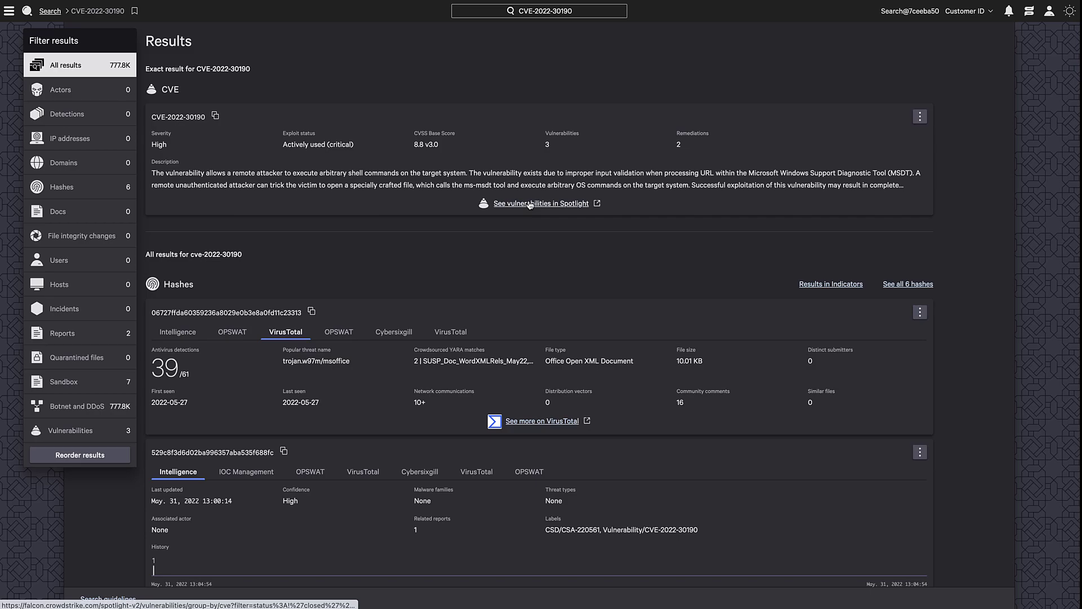
Step: Review CVE-2022-30190 in Spotlight: ExPRT rating factors, threat sources, remediations and vulnerable Windows 10 versions
click(541, 203)
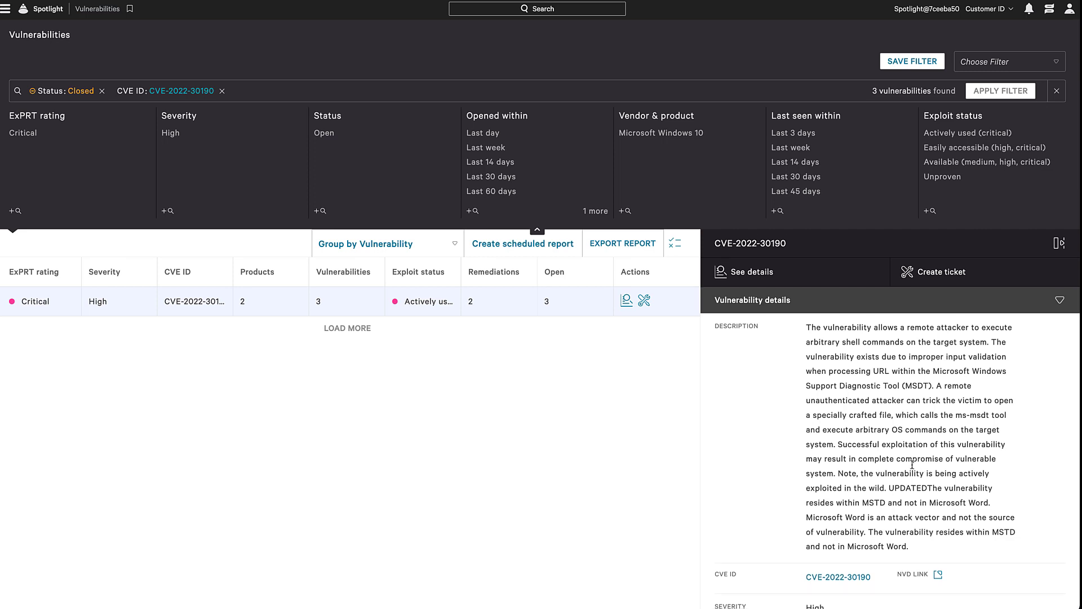
scroll(down, 3)
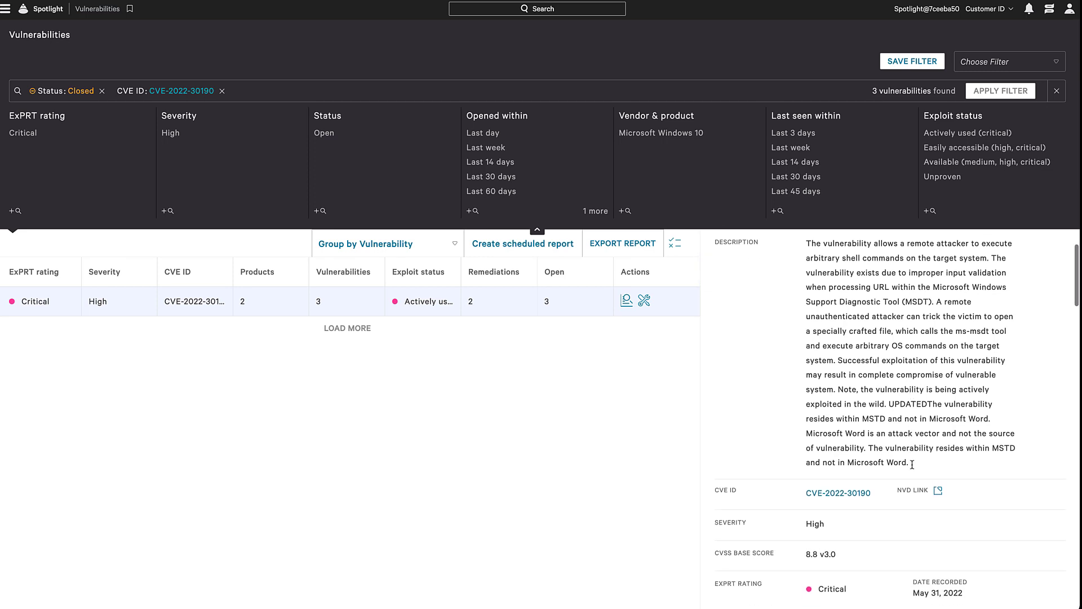
scroll(down, 3)
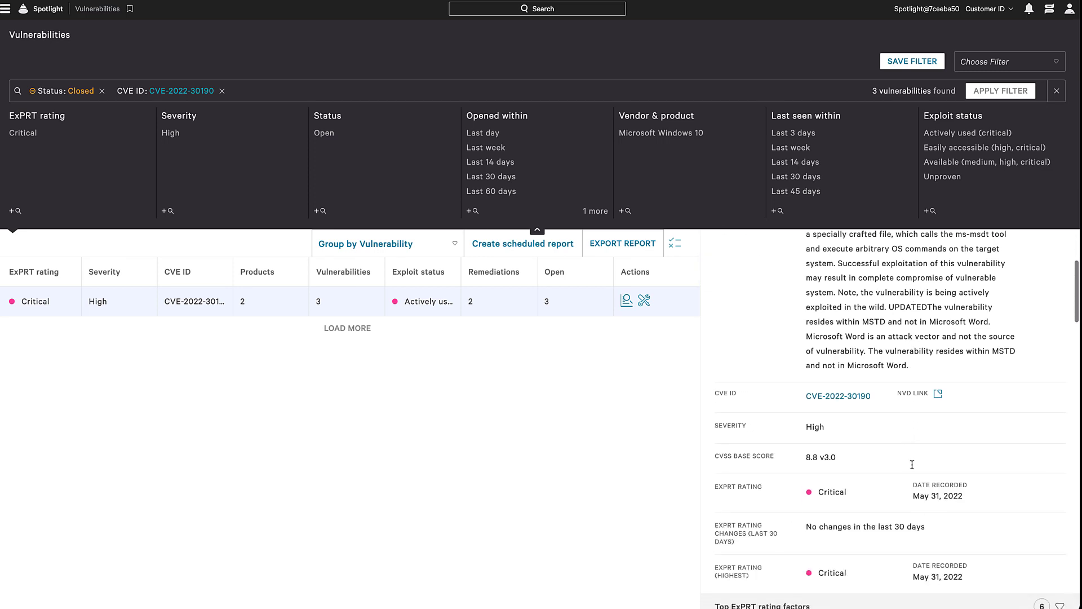
scroll(down, 3)
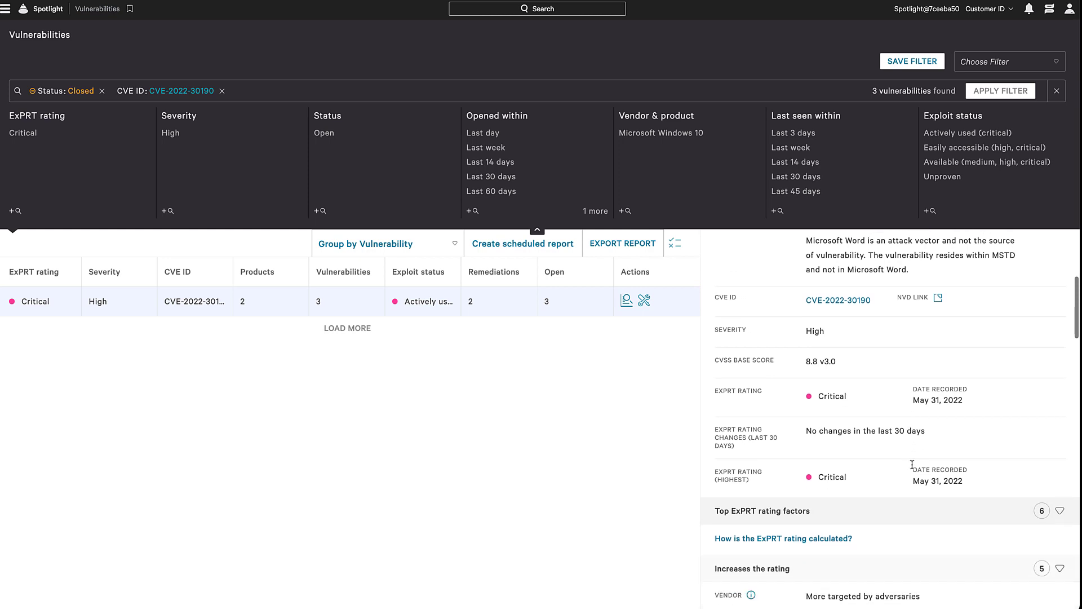
scroll(down, 3)
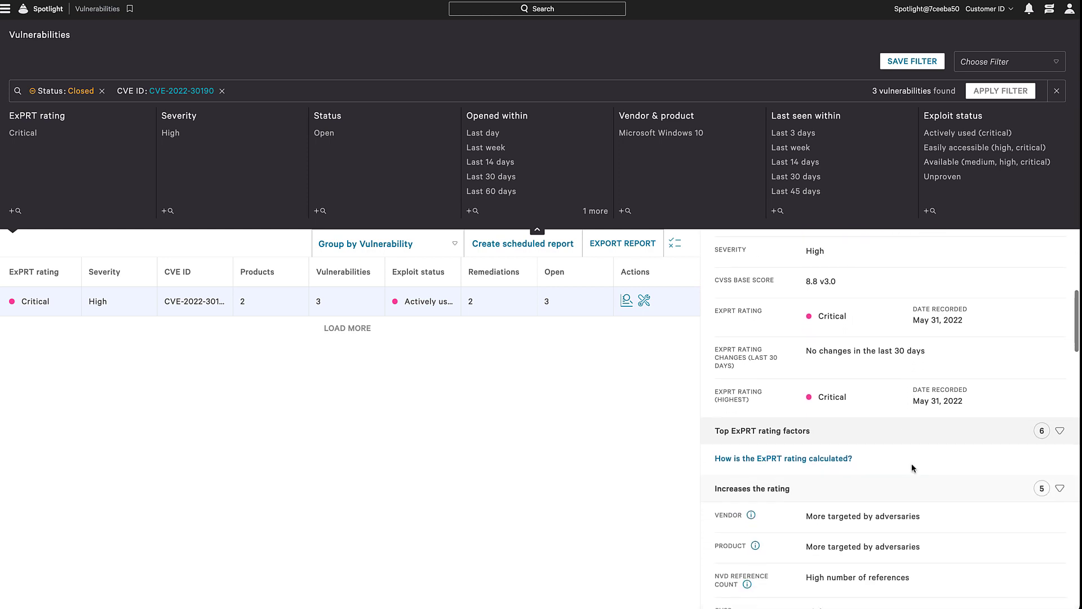
scroll(down, 3)
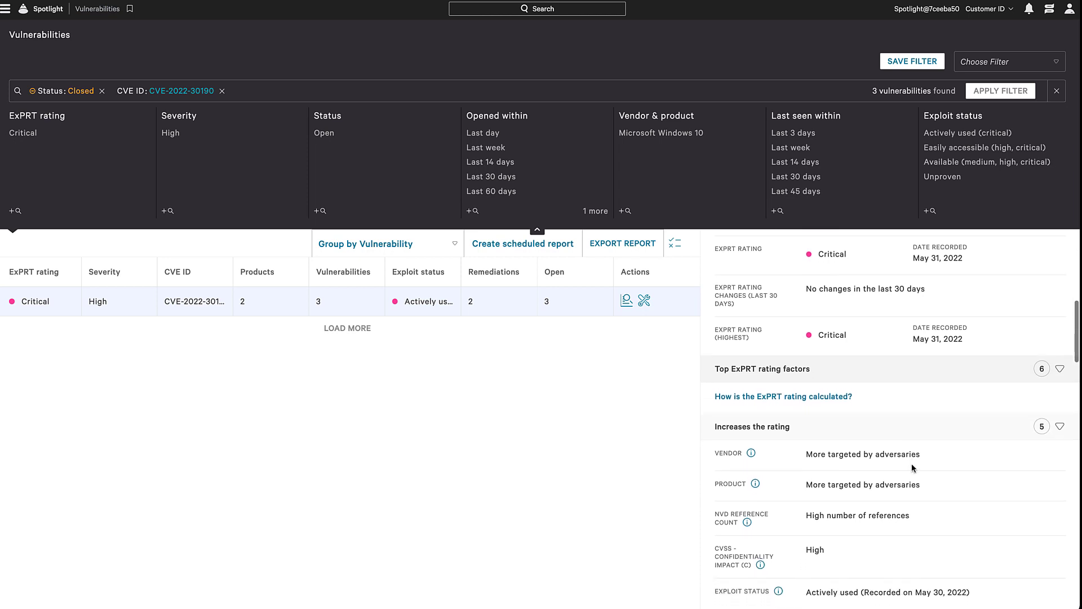
scroll(down, 3)
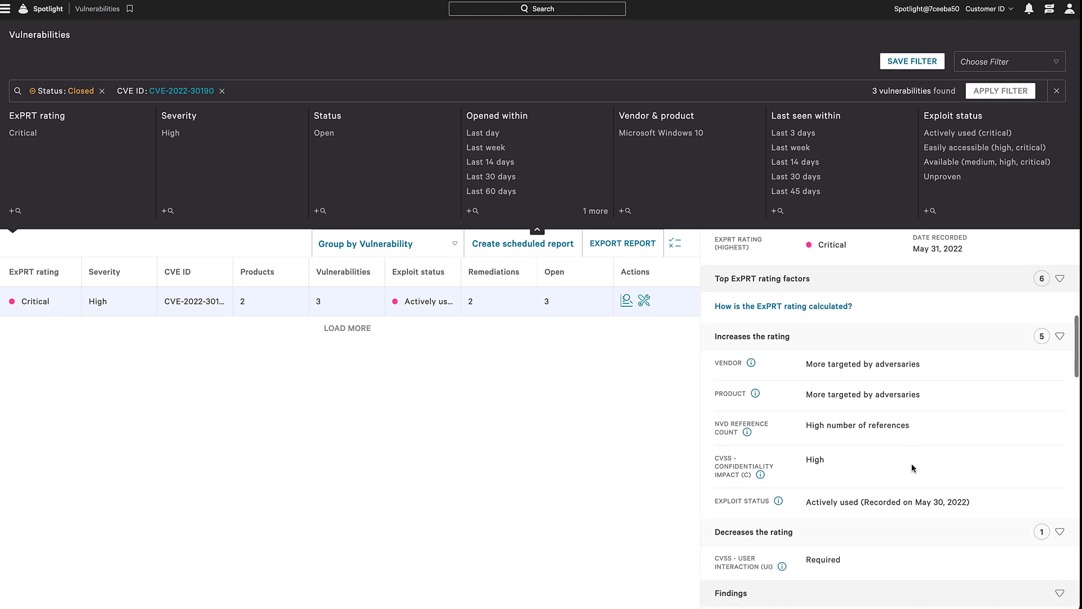
scroll(down, 3)
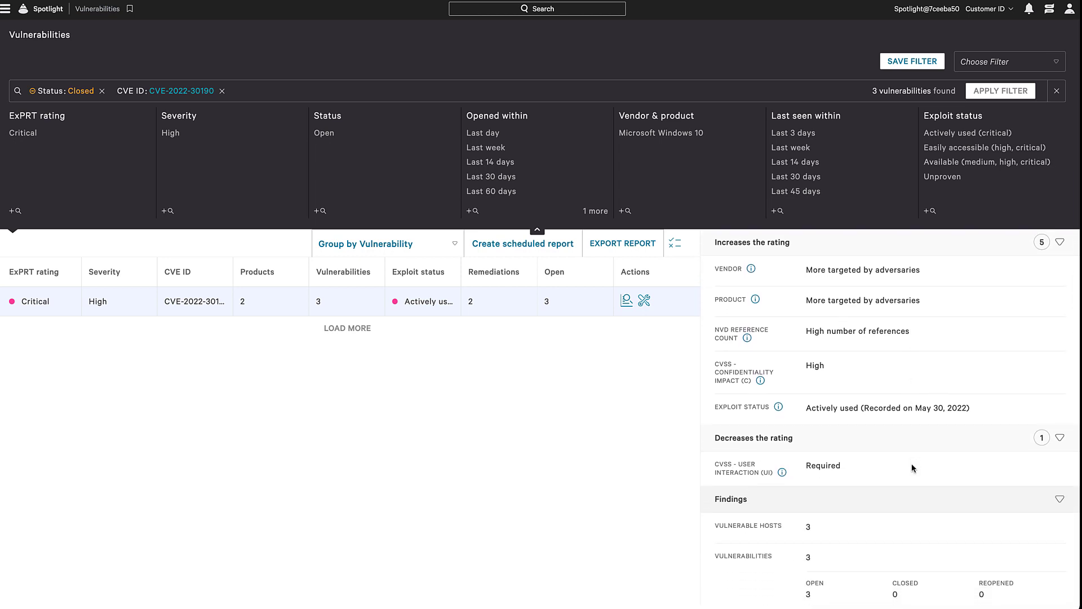
scroll(down, 3)
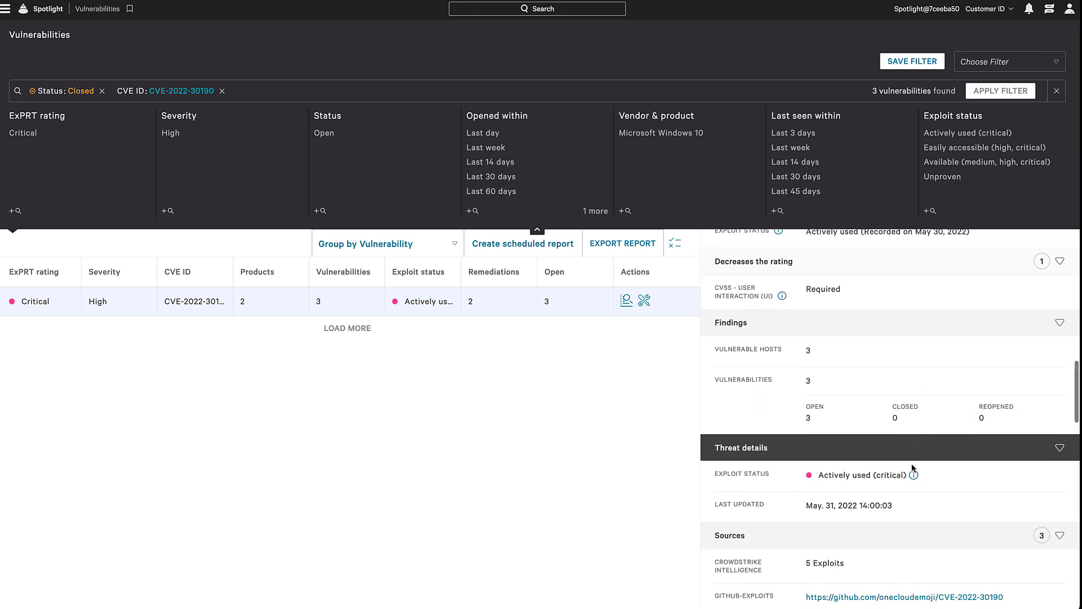
scroll(down, 3)
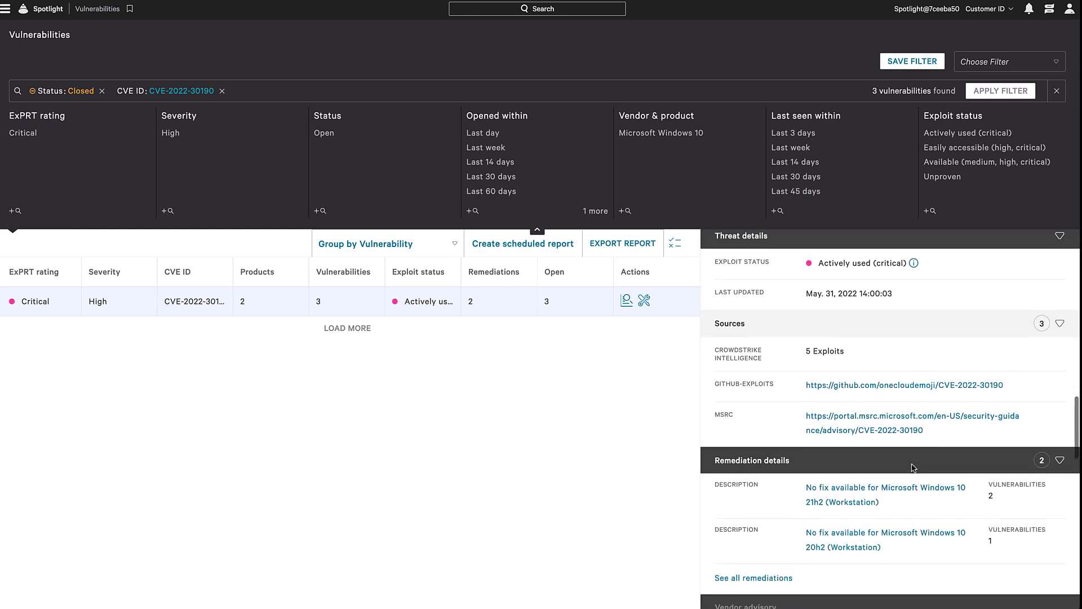
scroll(down, 3)
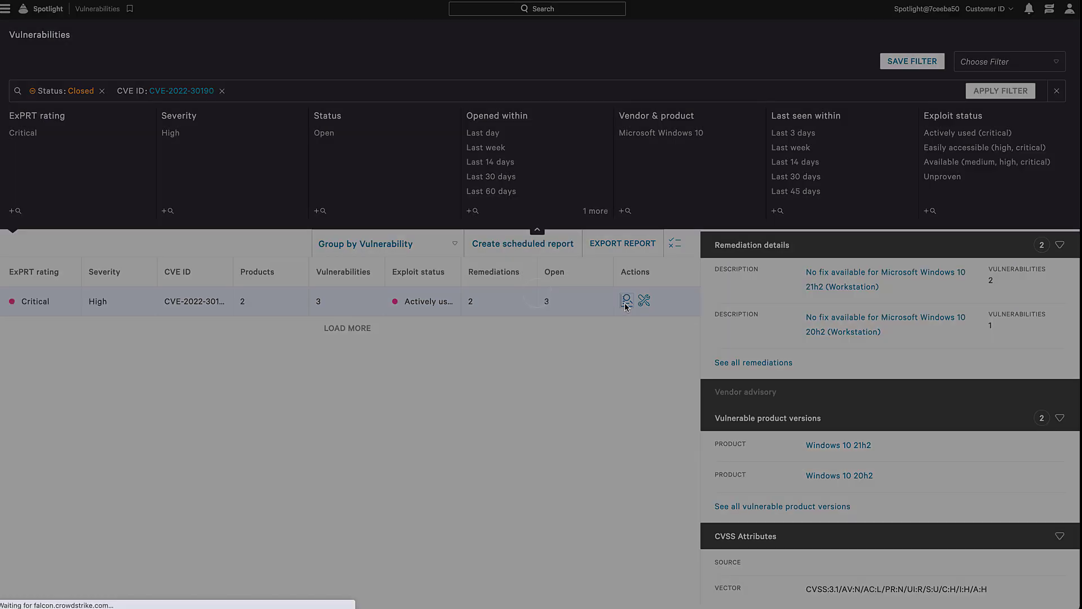
Step: Use the host action on the CVE row, then switch to the test machine's desktop with clickme.docx
click(627, 300)
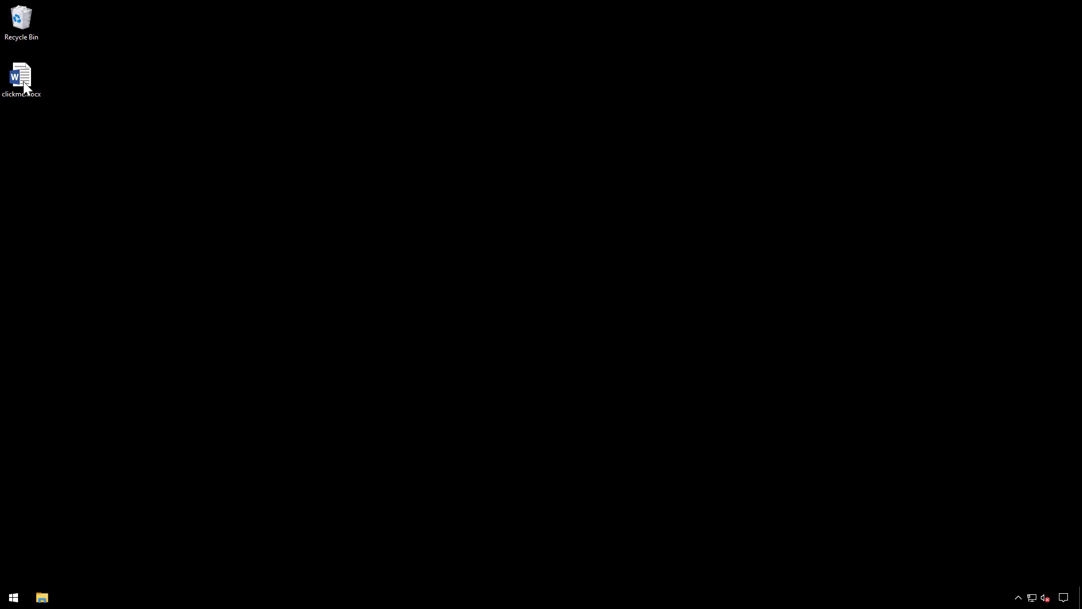
Step: Launch clickme.docx so a new high-severity msdt.exe detection appears for LAPTOP-214
double_click(21, 74)
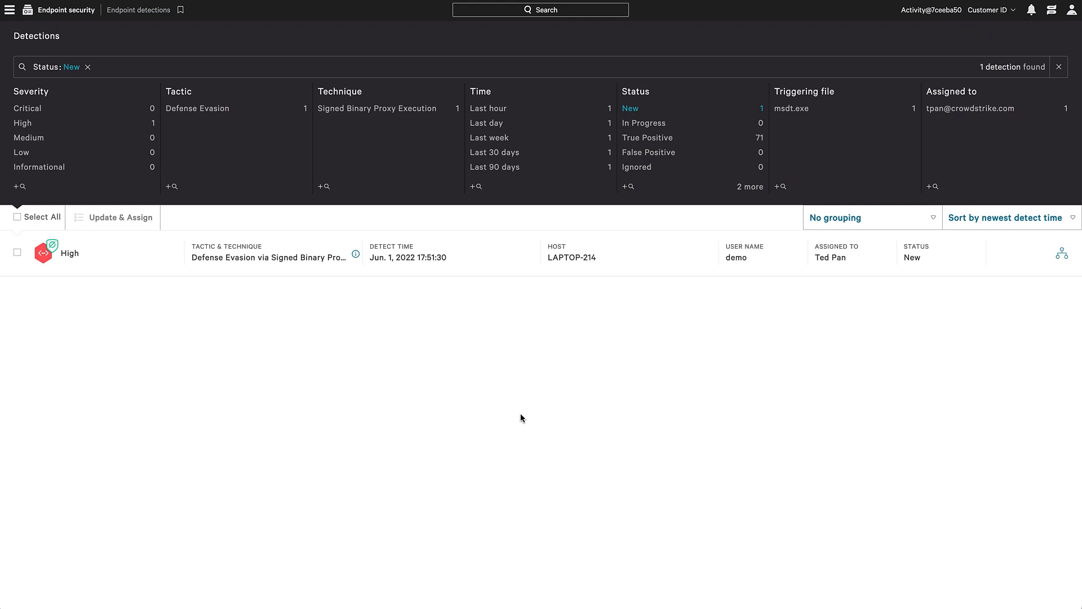
mouse_move(992, 308)
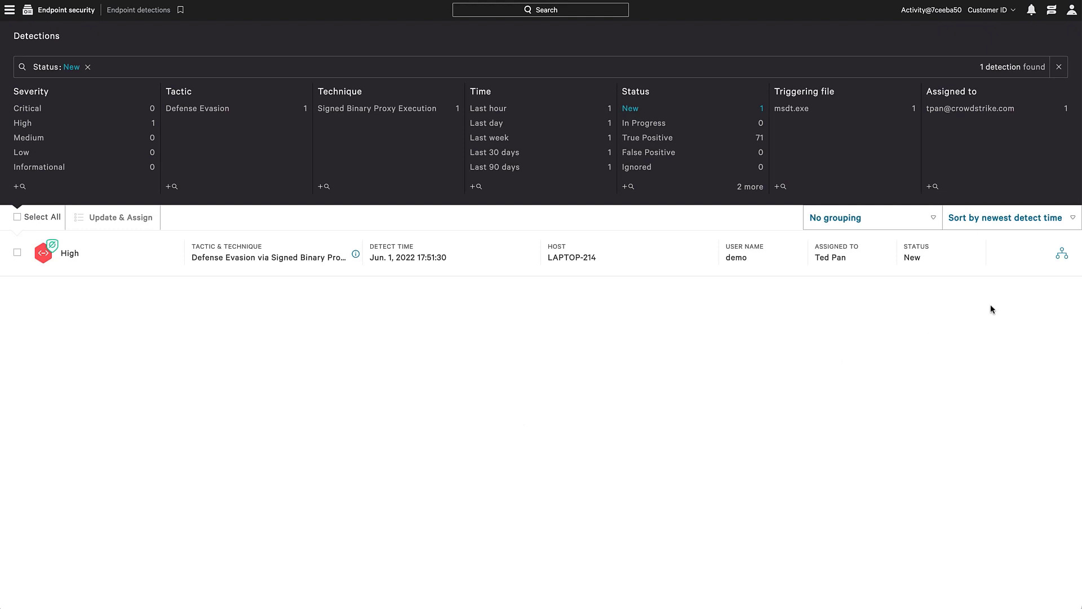
Step: Inspect the msdt.exe detection's process tree (explorer → WINWORD → msdt) and execution details showing the process killed
click(70, 253)
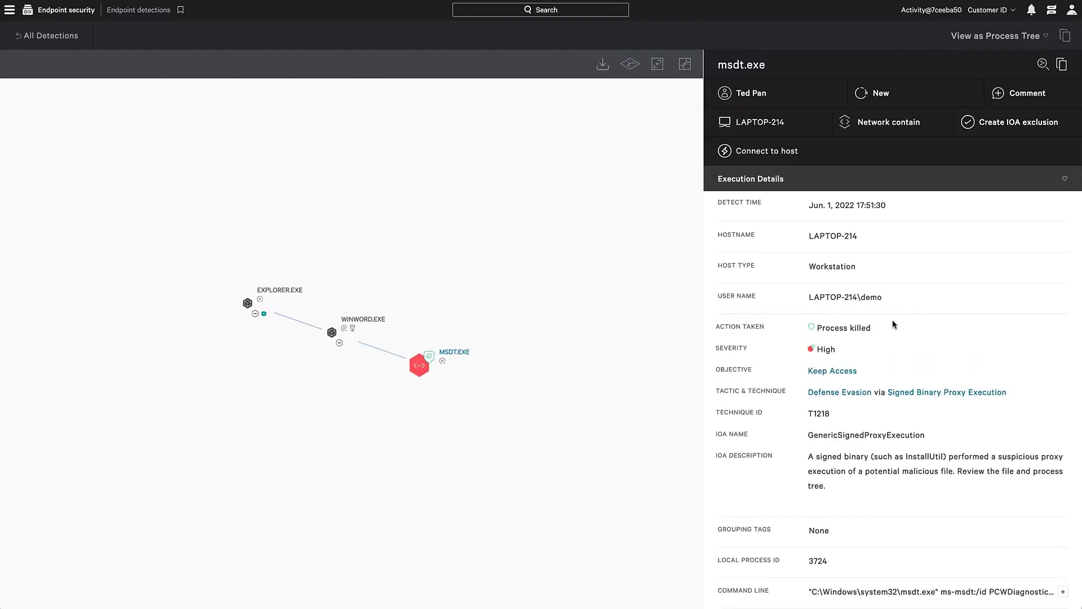
scroll(down, 3)
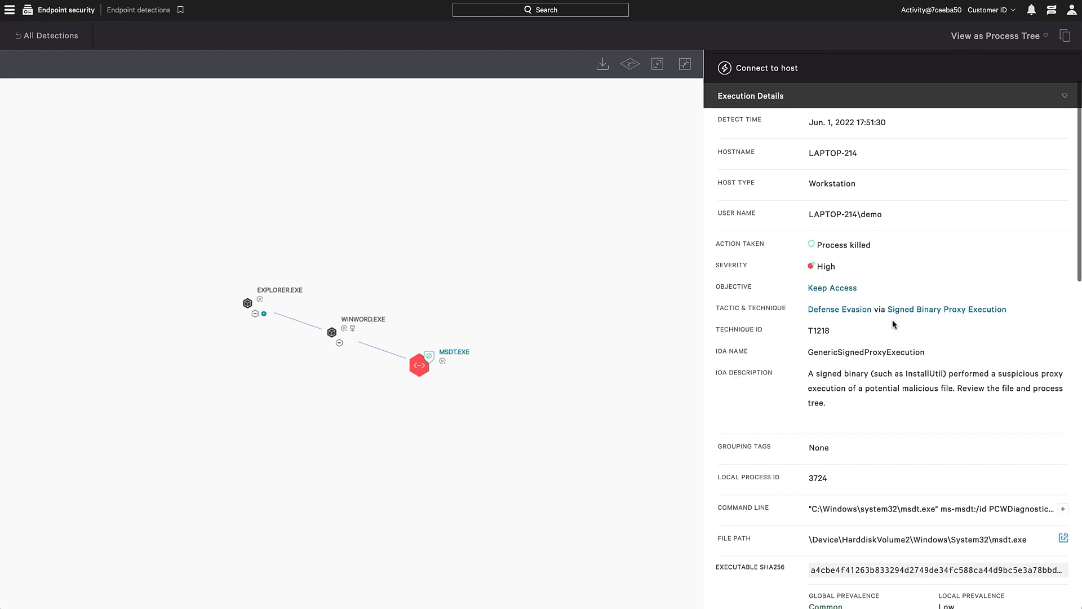
scroll(down, 3)
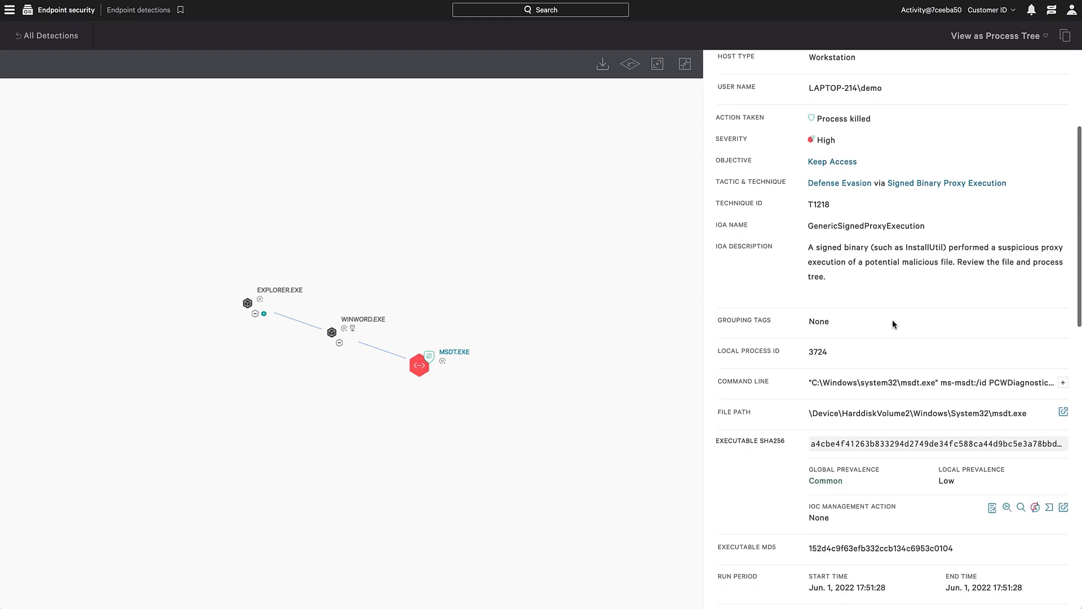
scroll(down, 3)
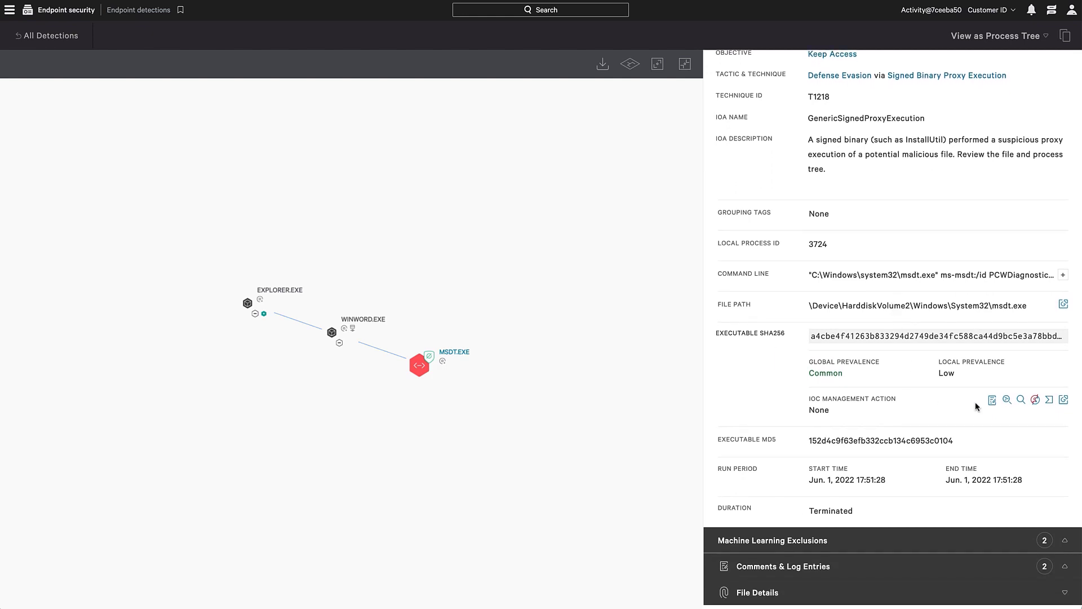
mouse_move(1035, 400)
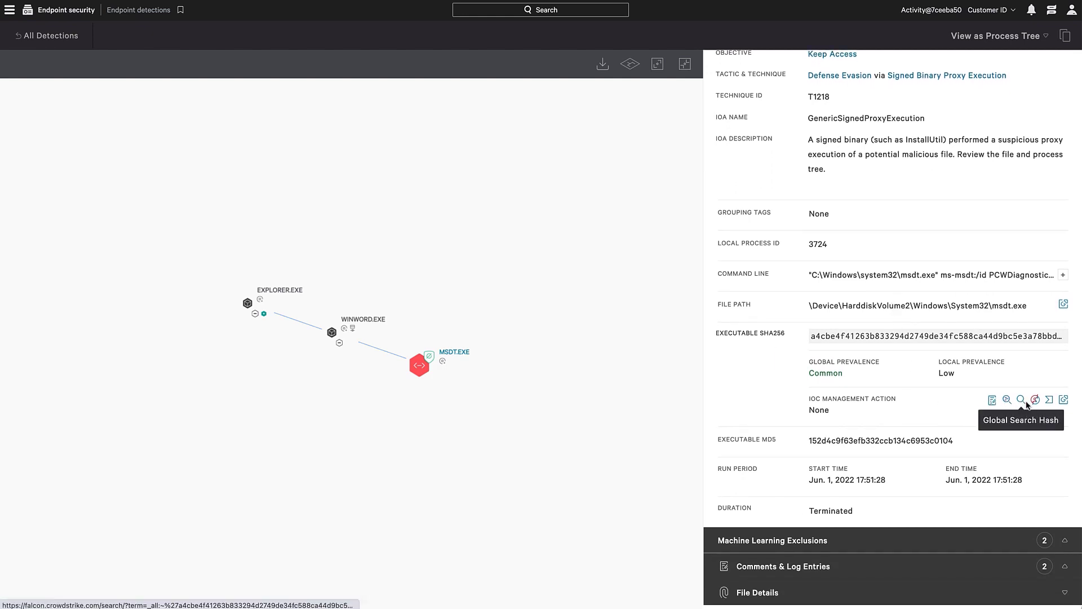
mouse_move(913, 436)
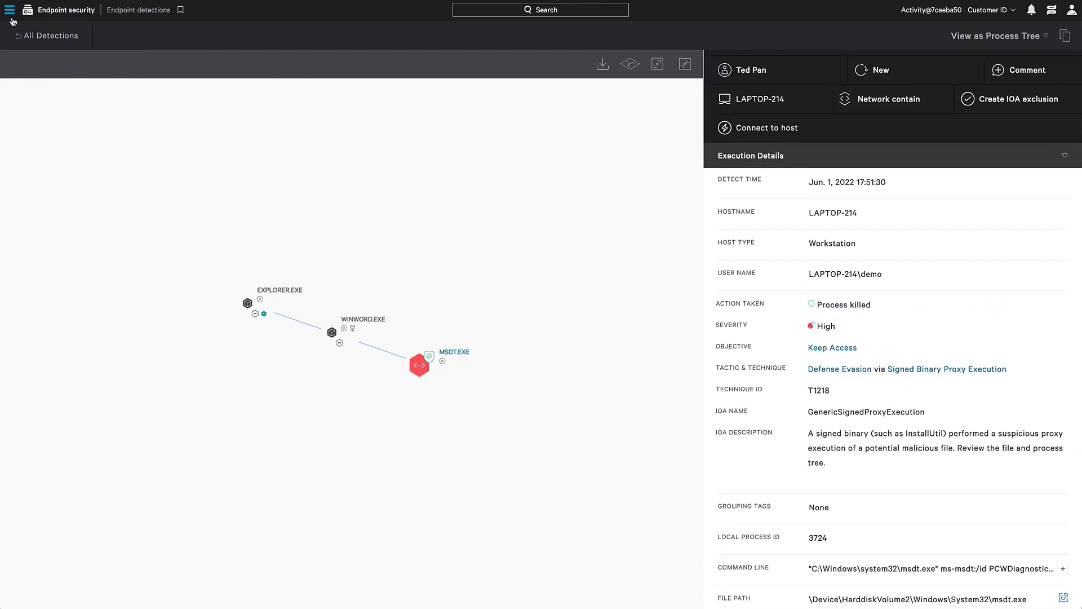
Step: Navigate to Investigate > Event search with the msdt.exe Office-spawn hunting query loaded
click(8, 9)
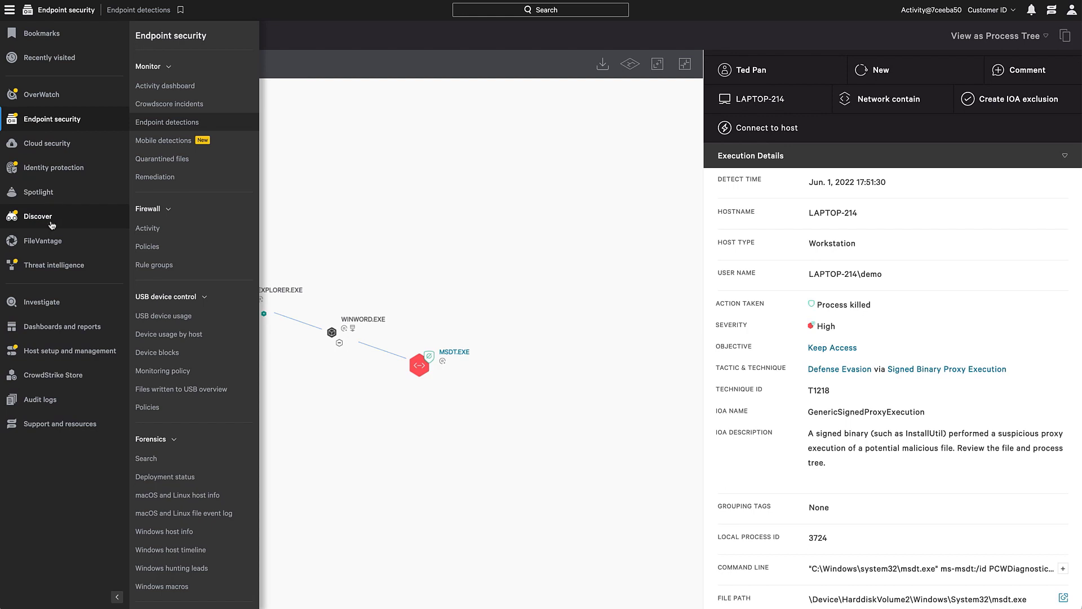
click(40, 302)
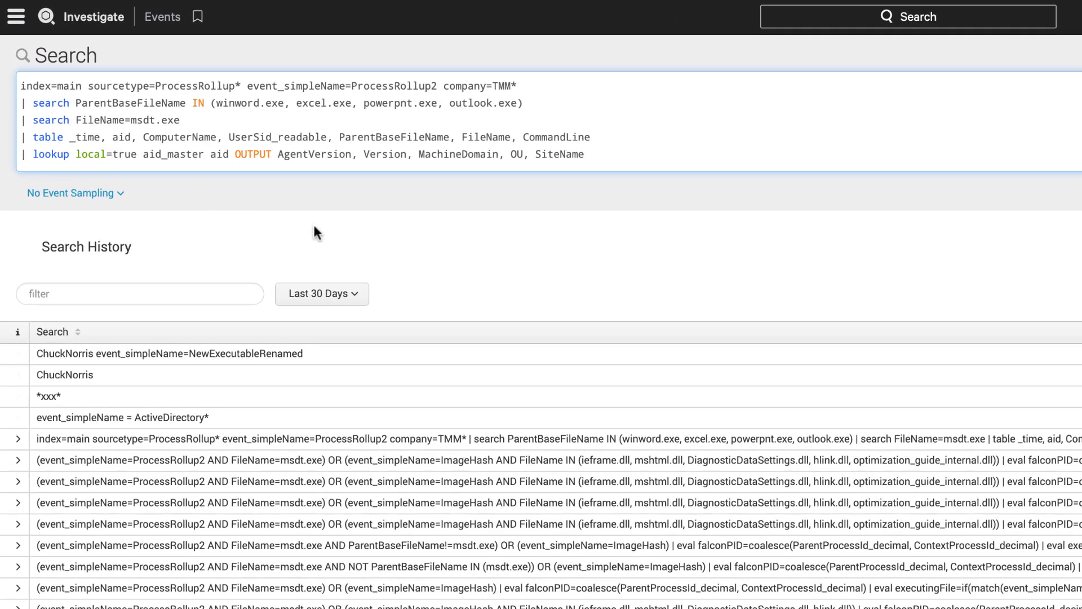
mouse_move(351, 236)
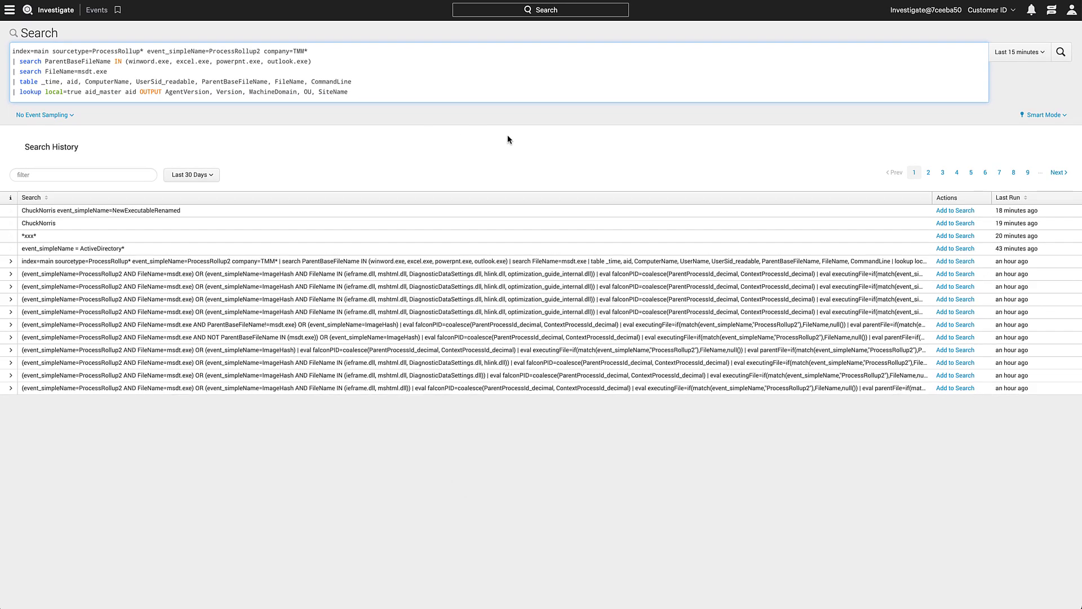
Step: Run the msdt.exe hunting query over the last 24 hours, returning WINWORD.EXE spawning msdt.exe on LAPTOP-214
click(1017, 52)
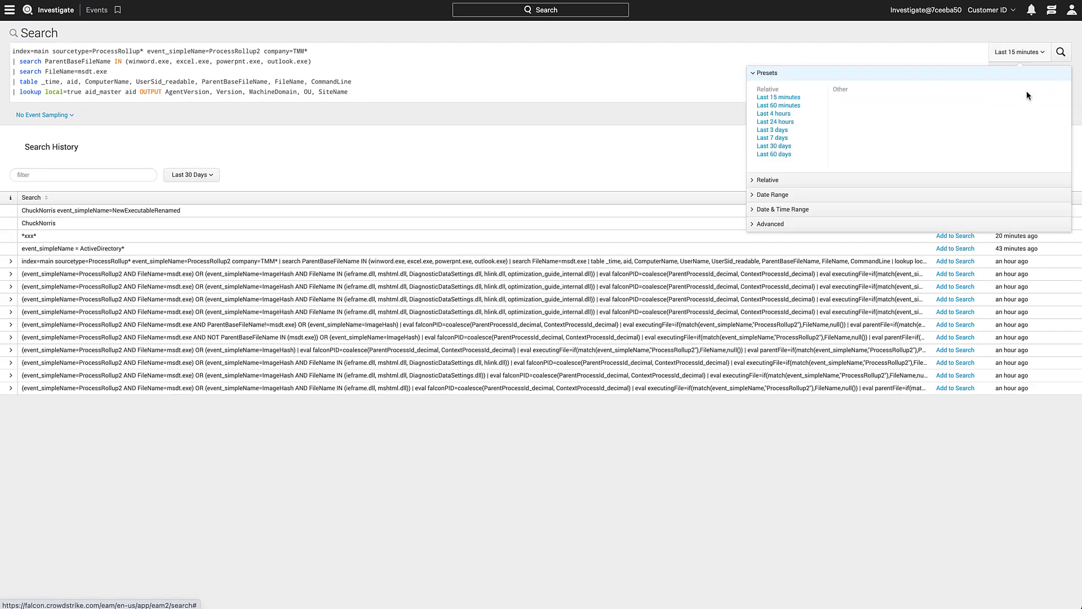
click(776, 122)
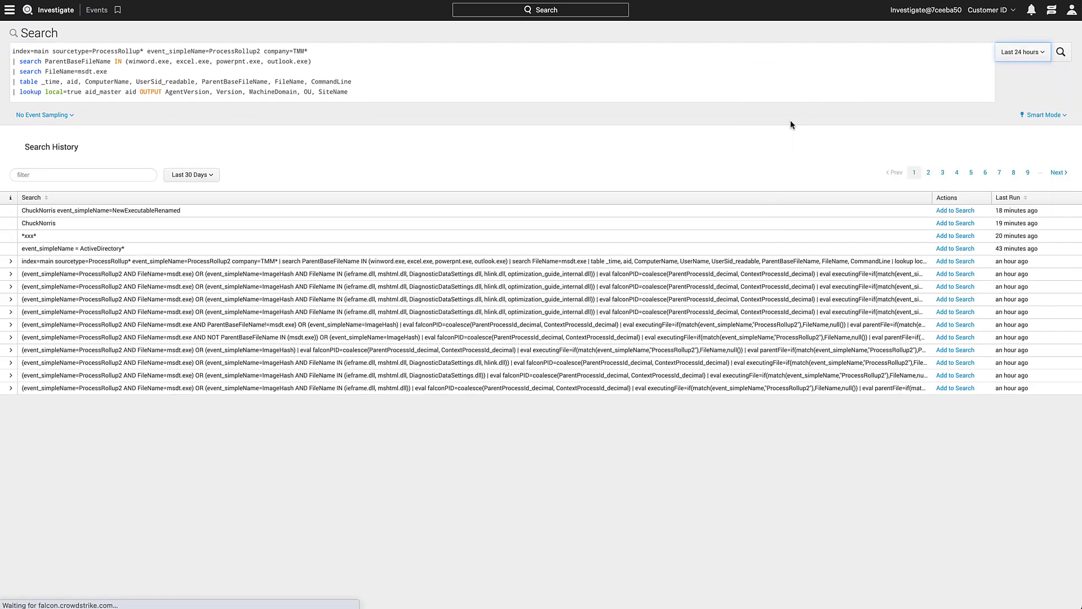
click(1062, 52)
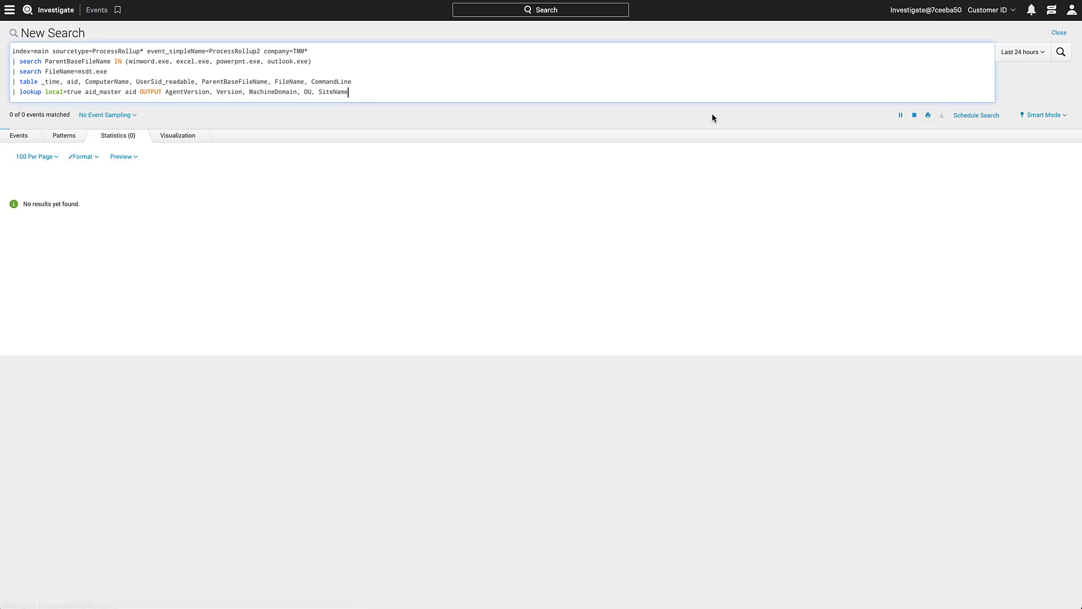
click(1062, 51)
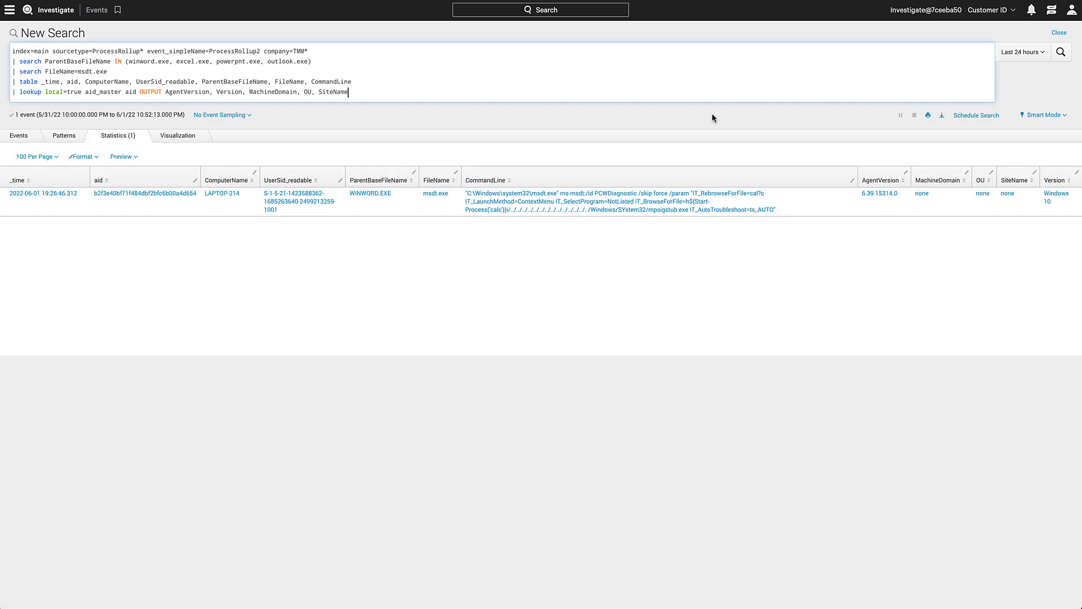